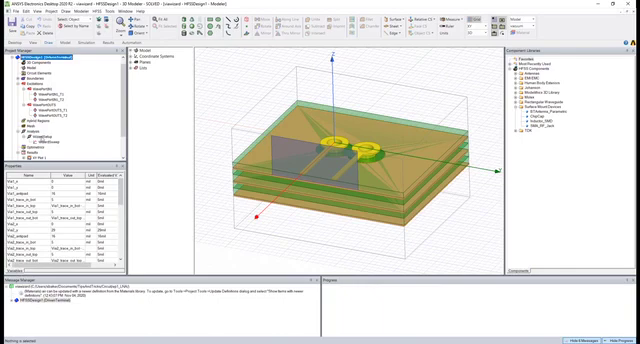
Open the sweep's S-matrix data and start exporting the network data
{"action": "right_click", "coordinate": [43, 134]}
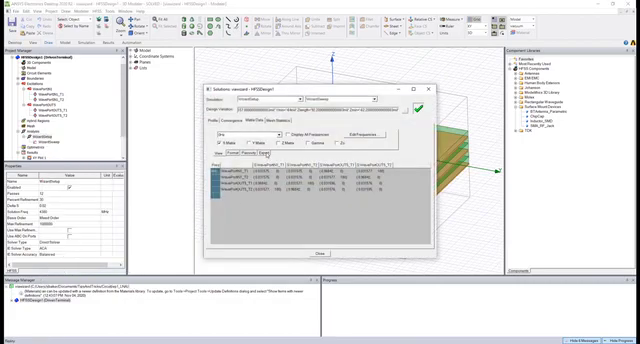
{"action": "left_click", "coordinate": [258, 112]}
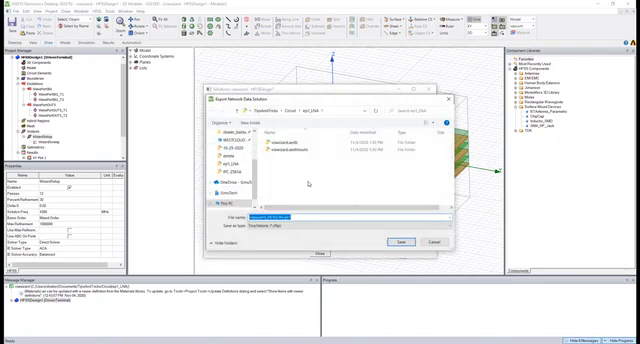
Save the S-matrix as a Touchstone file renormalized to 50 ohms
{"action": "left_click", "coordinate": [394, 240]}
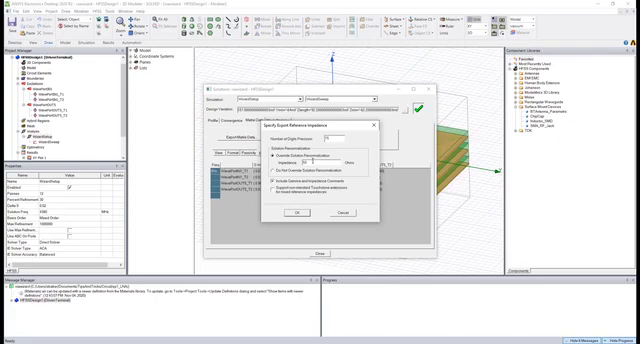
{"action": "left_click", "coordinate": [294, 213]}
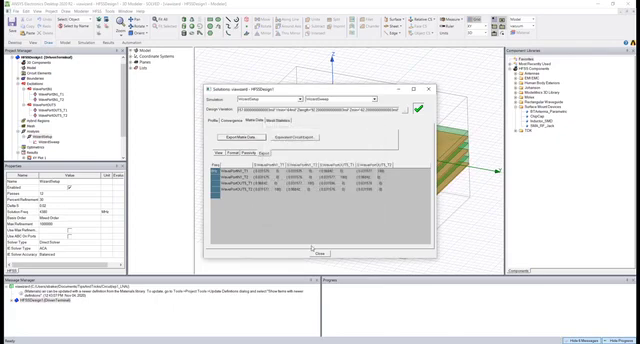
Close the solution data and add Circuit1 to the viaward project
{"action": "left_click", "coordinate": [318, 253]}
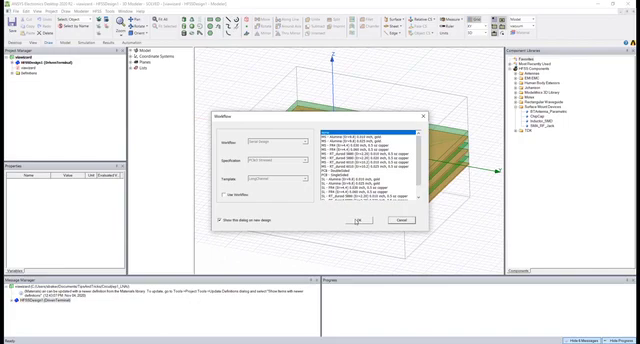
{"action": "left_click", "coordinate": [357, 221]}
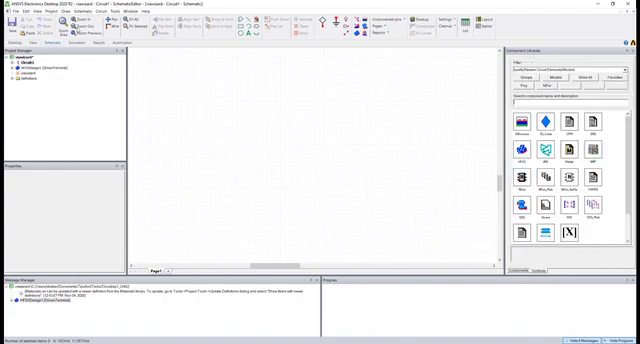
Place an NPort component loaded from viawizard_HFSSDesign1.s4p
{"action": "left_click", "coordinate": [35, 11]}
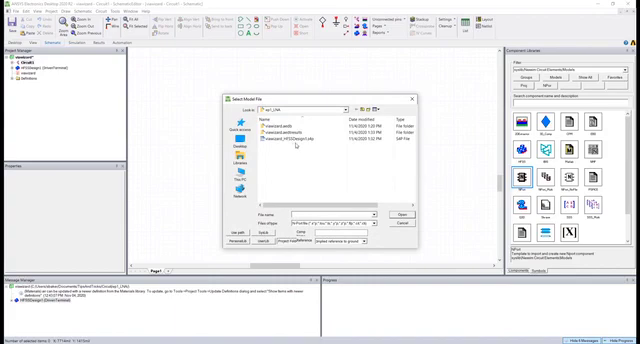
{"action": "left_click", "coordinate": [290, 141]}
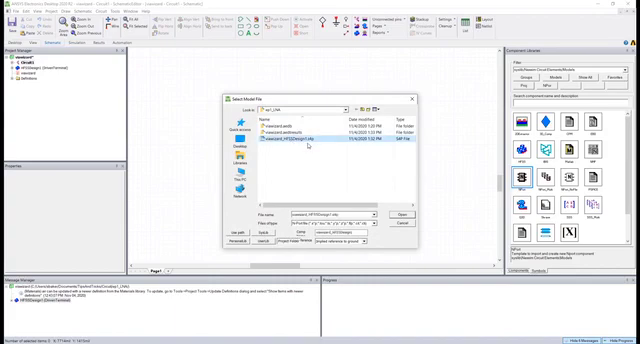
{"action": "left_click", "coordinate": [400, 215]}
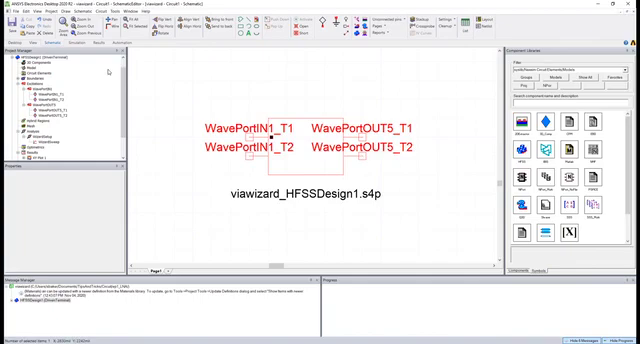
{"action": "mouse_move", "coordinate": [107, 73]}
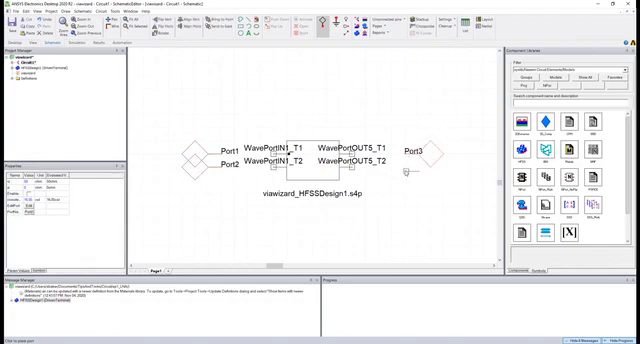
Attach Port4 to the WavePortOUT5_T2 terminal
{"action": "left_click", "coordinate": [430, 167]}
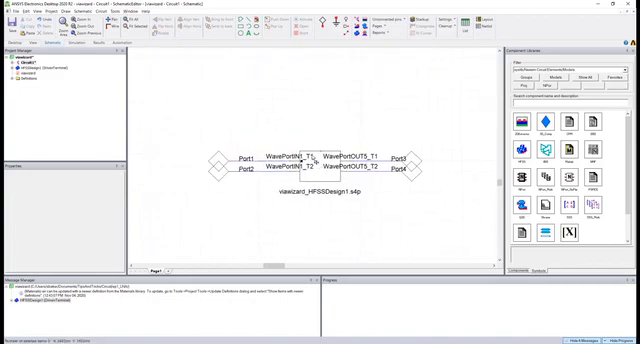
{"action": "left_click", "coordinate": [218, 161]}
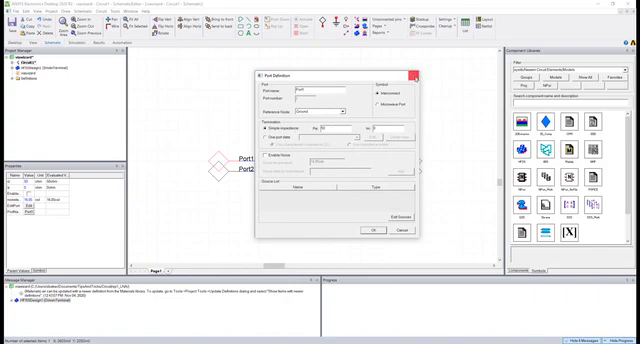
{"action": "left_click", "coordinate": [374, 229]}
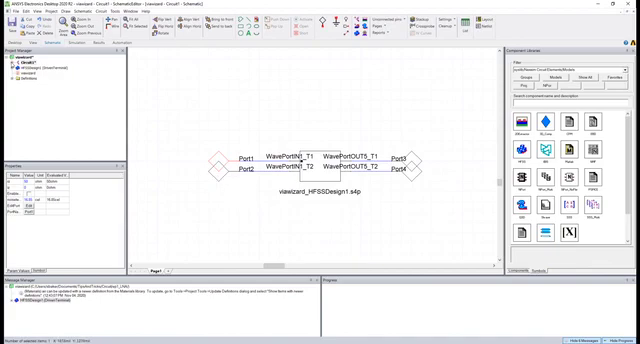
Add a Linear Network Analysis setup named LinearFrequency with a linear sweep
{"action": "left_click", "coordinate": [14, 69]}
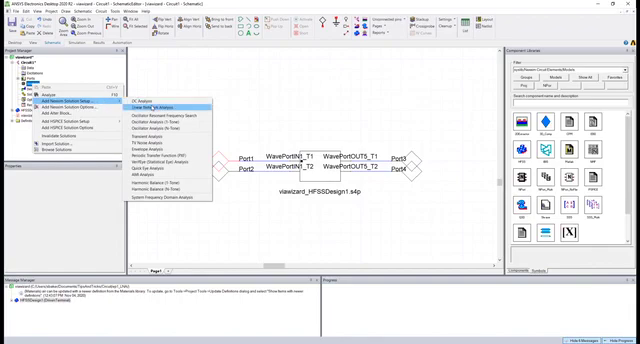
{"action": "left_click", "coordinate": [155, 105]}
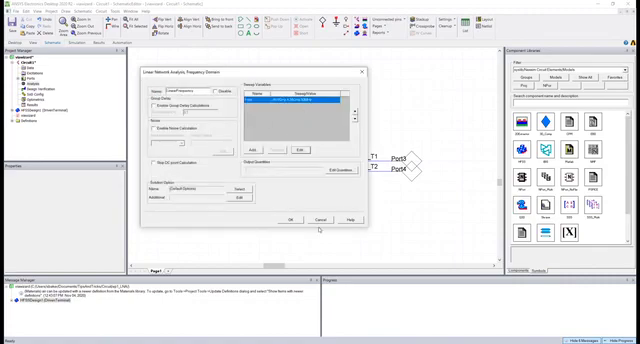
{"action": "left_click", "coordinate": [289, 220]}
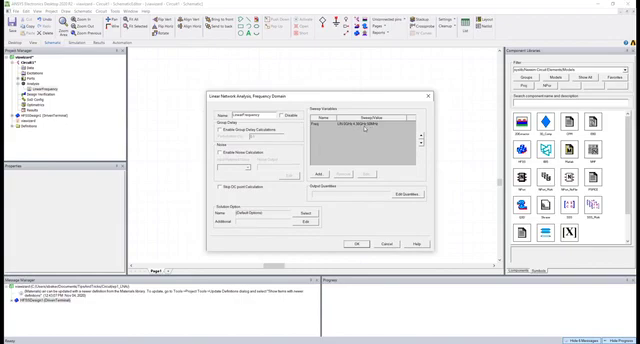
Review the linear frequency sweep values and accept the LinearFrequency setup
{"action": "left_click", "coordinate": [375, 133]}
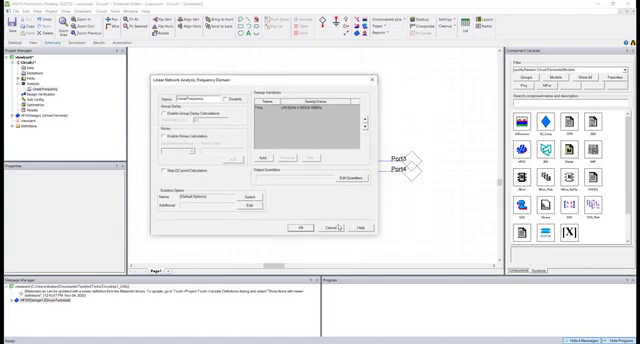
{"action": "left_click", "coordinate": [294, 227]}
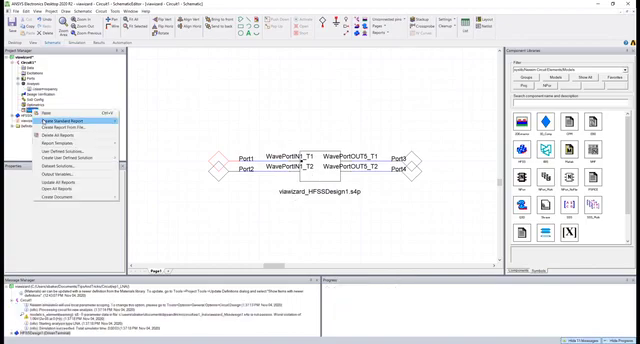
Create a standard rectangular report from the LinearFrequency results
{"action": "left_click", "coordinate": [140, 125]}
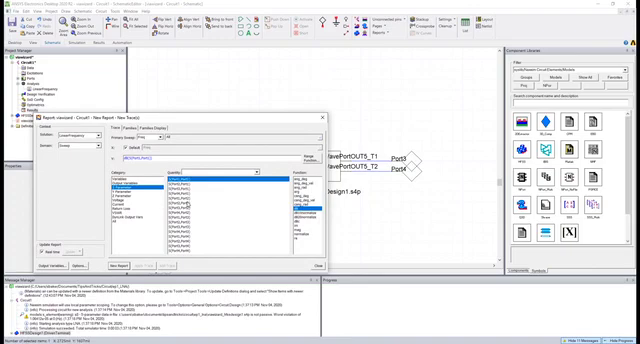
{"action": "mouse_move", "coordinate": [214, 123]}
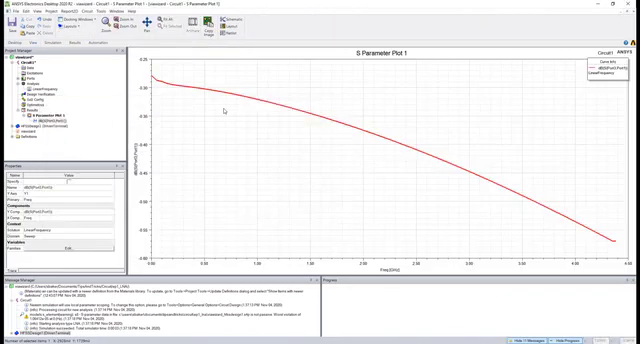
{"action": "mouse_move", "coordinate": [344, 139]}
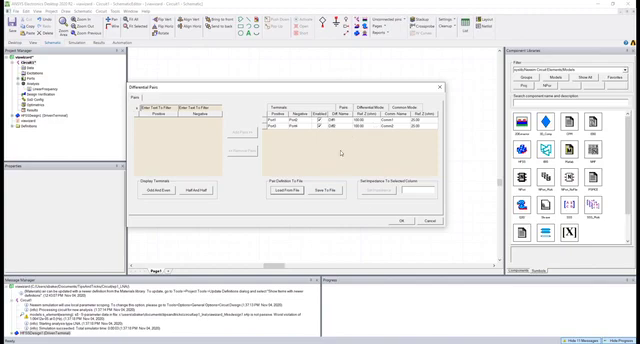
{"action": "left_click", "coordinate": [401, 221]}
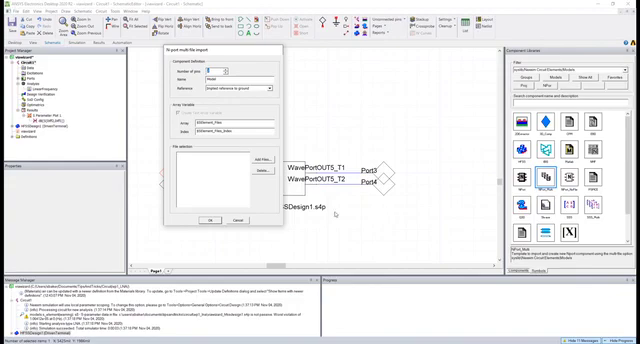
Cancel the N-port multi-file import and zoom out to the full schematic
{"action": "left_click", "coordinate": [212, 219]}
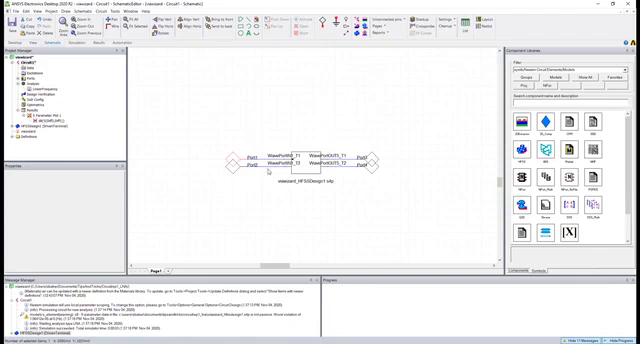
{"action": "left_click_drag", "start_coordinate": [290, 160], "coordinate": [295, 143]}
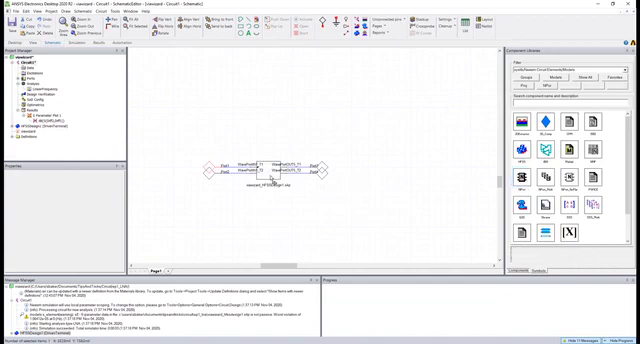
{"action": "mouse_move", "coordinate": [369, 178]}
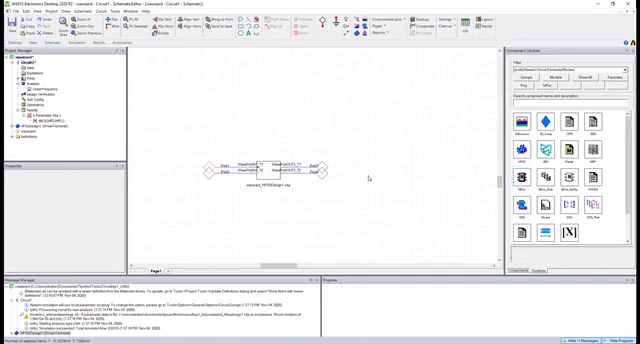